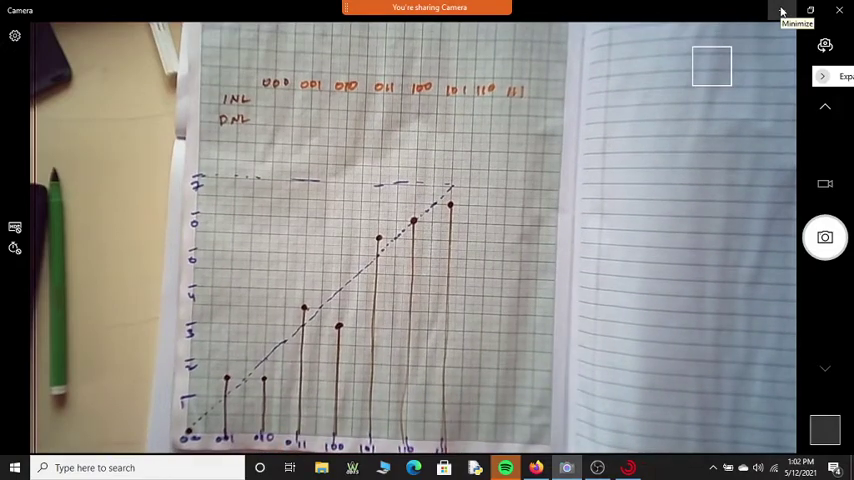
mouse_move(780, 12)
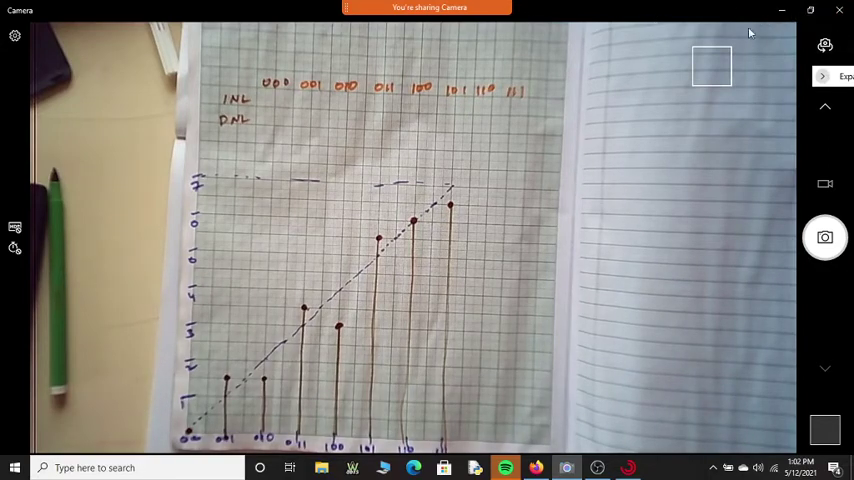
mouse_move(764, 46)
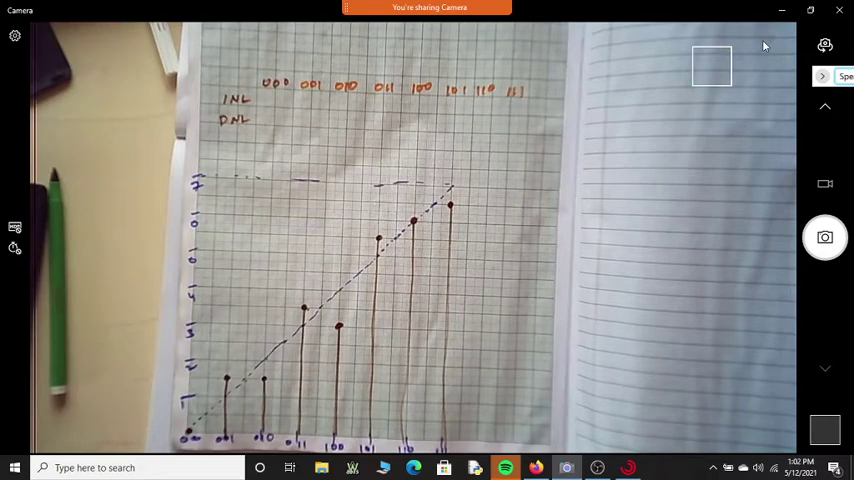